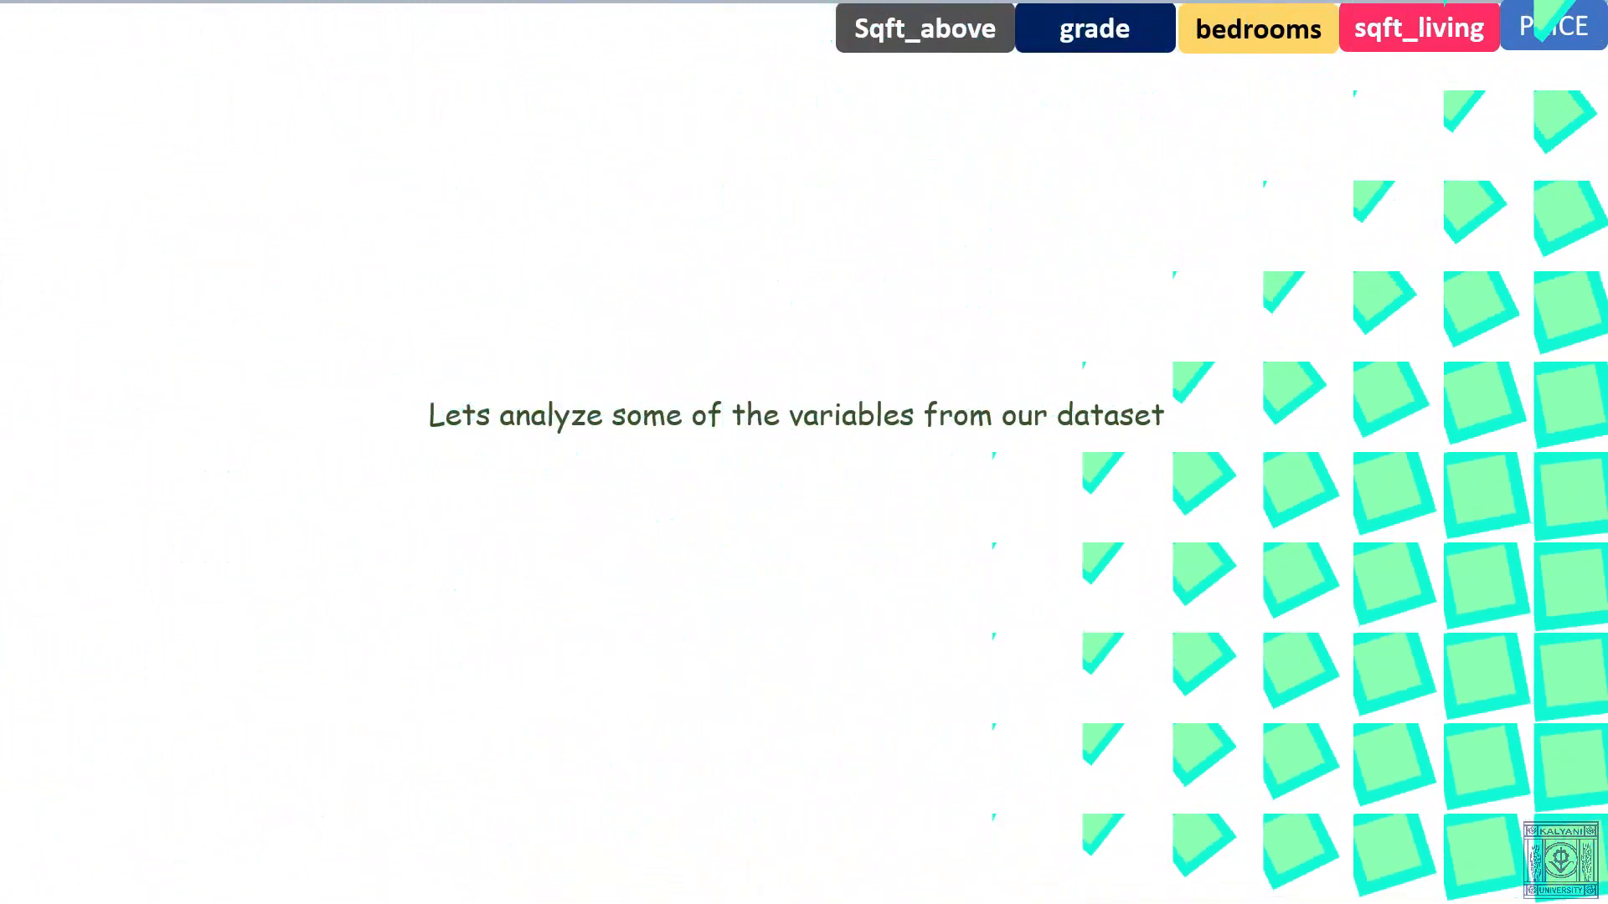
- Advance the slideshow to the sqft_living slide with its histogram, box plot and price scatter plot
{"action": "left_click", "coordinate": [1550, 25]}
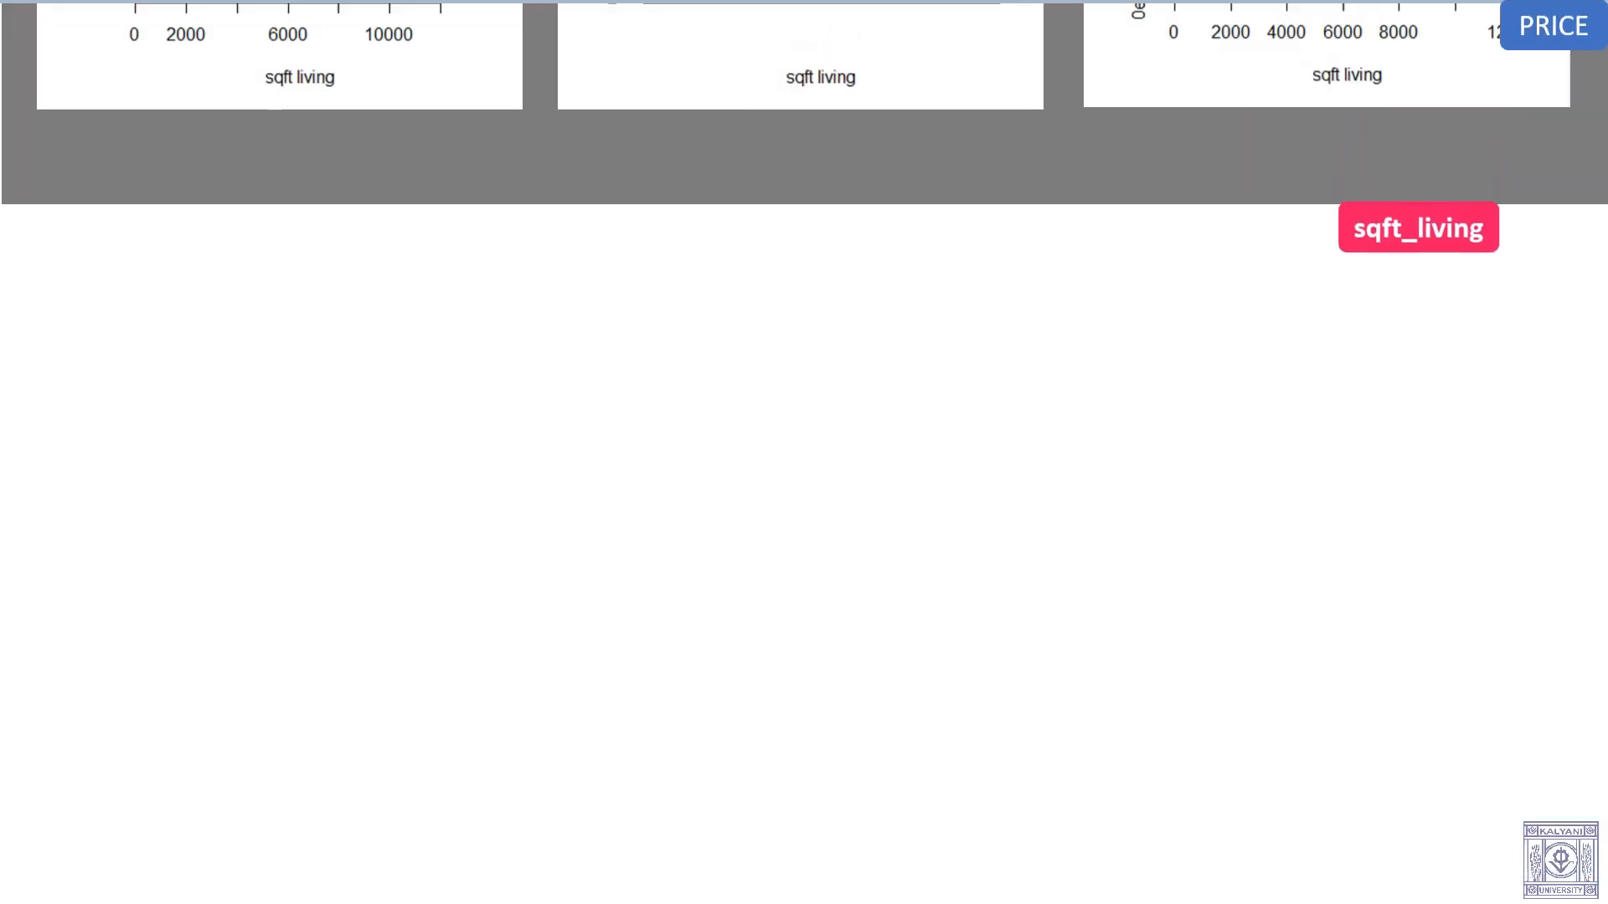
{"action": "scroll", "scroll_direction": "down", "scroll_amount": 3}
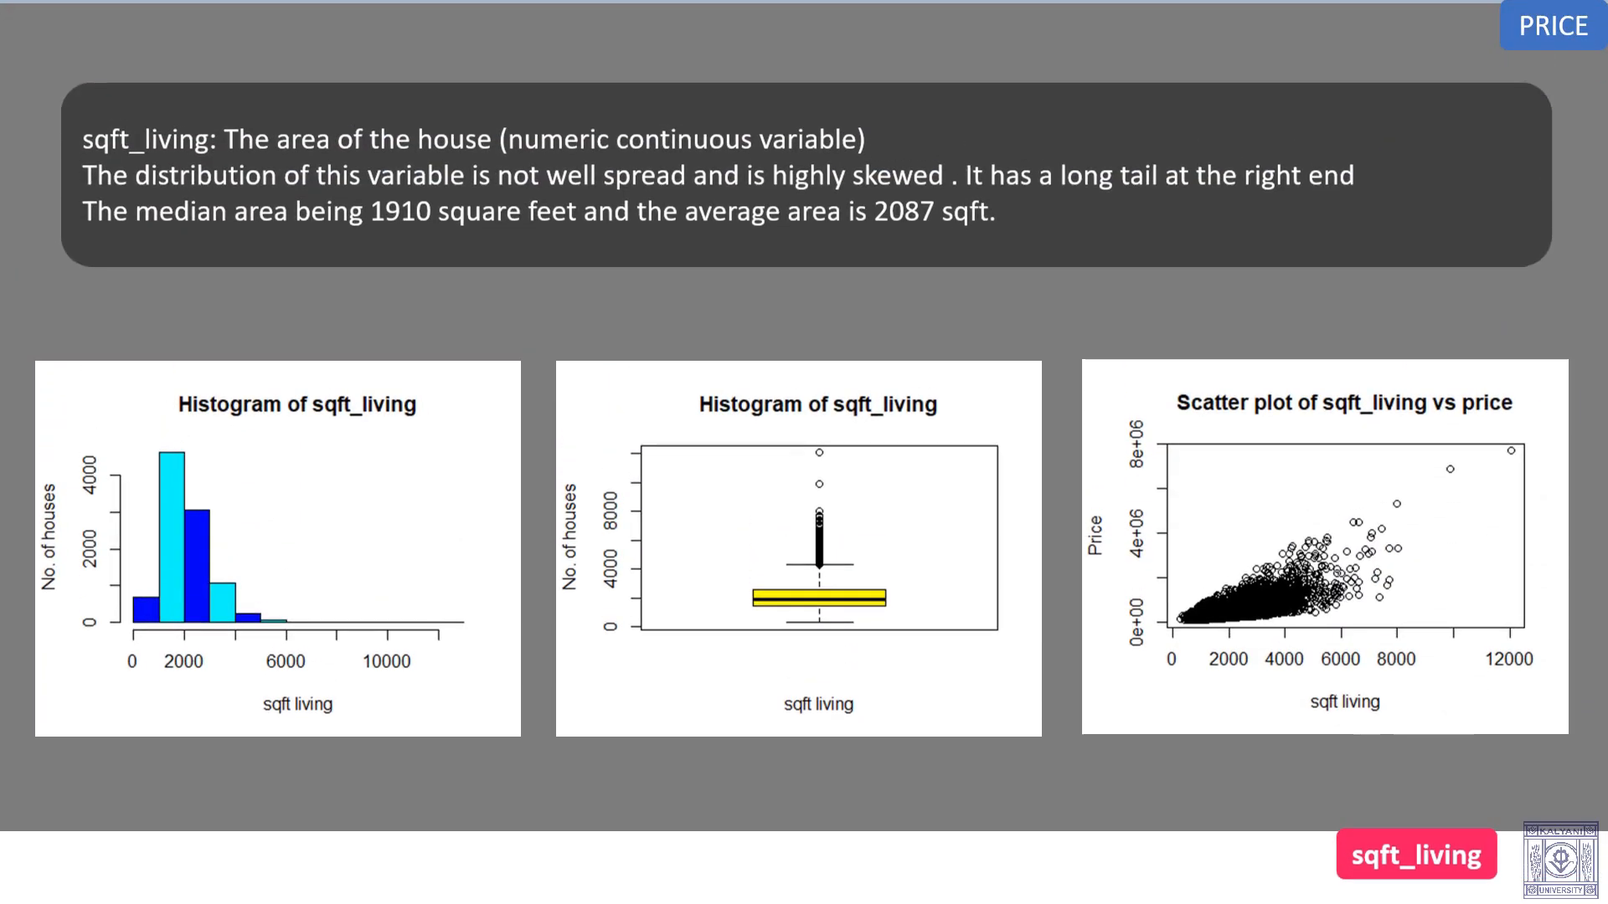